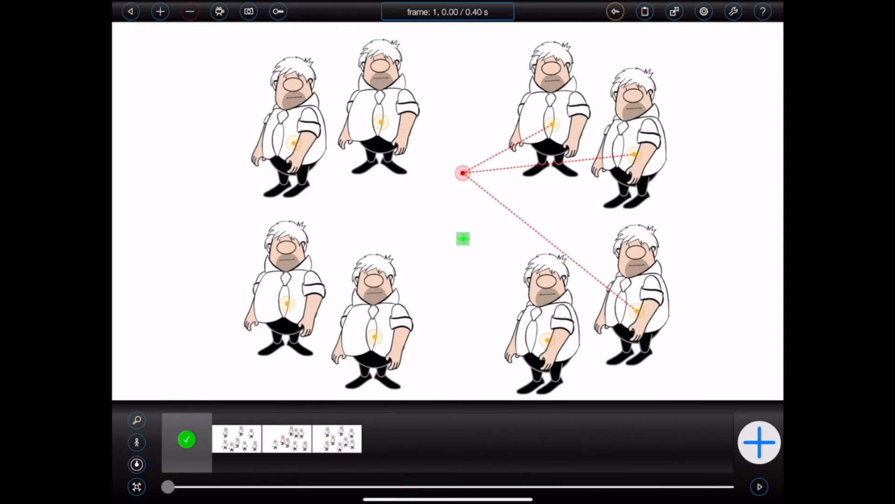
Drag the red group anchor down-left, shifting its three linked figures together
drag(463, 172, 354, 249)
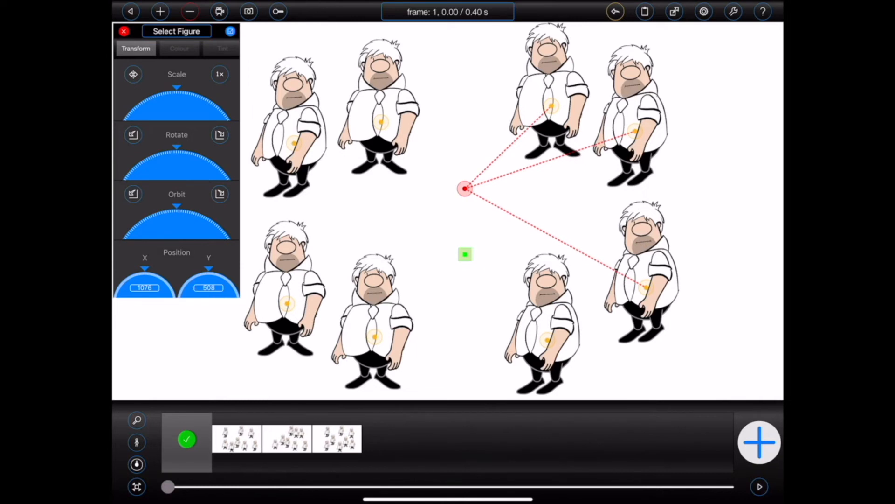
Select the figure and move the anchor up-left so it links only two right-hand figures
click(190, 11)
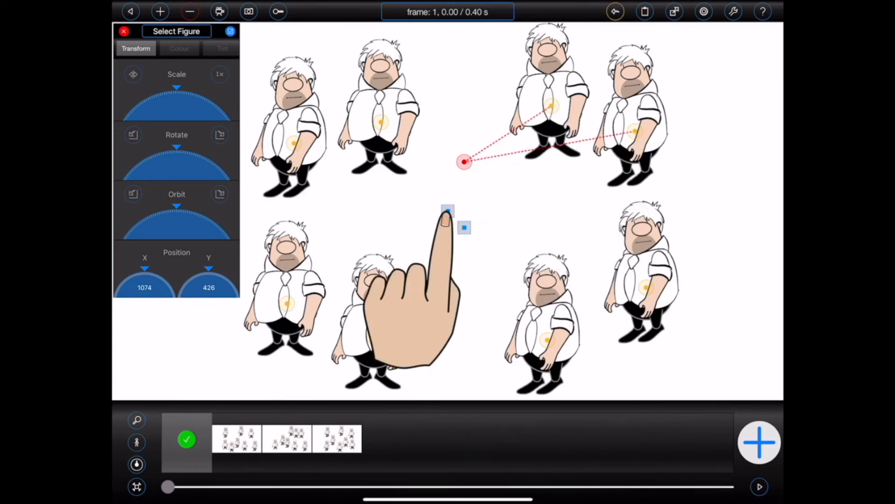
drag(466, 163, 448, 145)
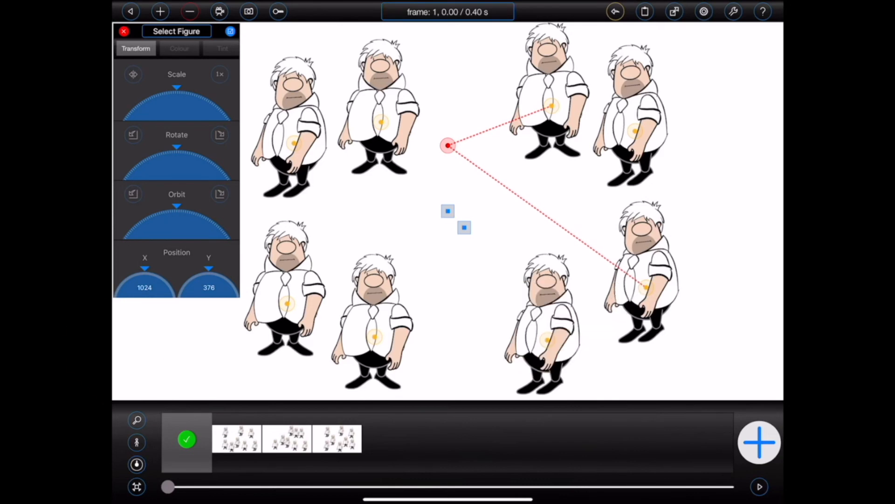
Preview frame 3, return to frame 1, and drag the anchor to reposition its two linked figures
click(236, 437)
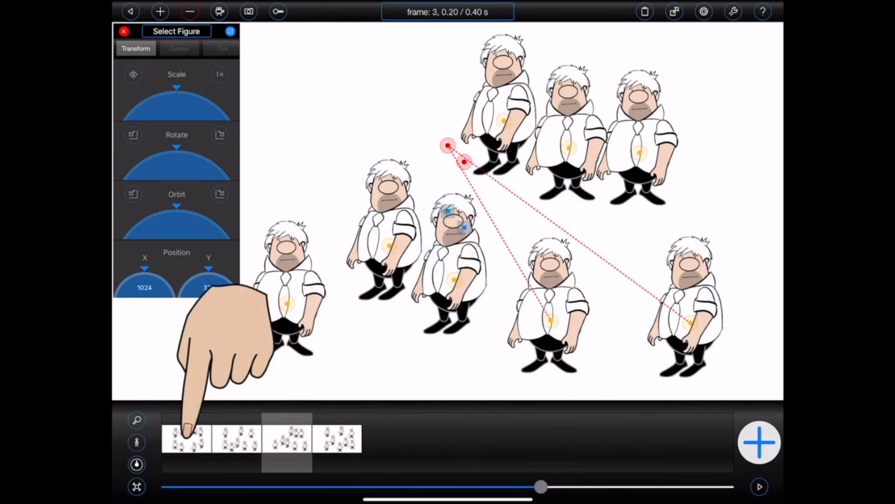
click(186, 438)
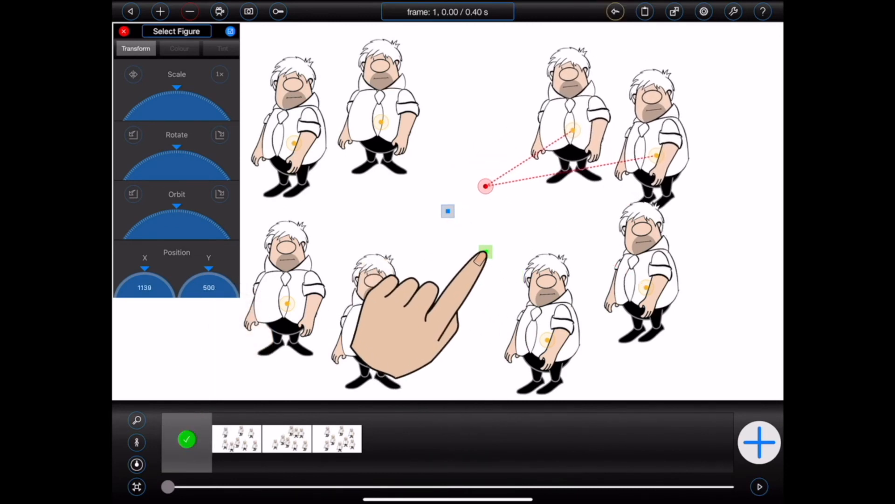
drag(486, 252, 411, 237)
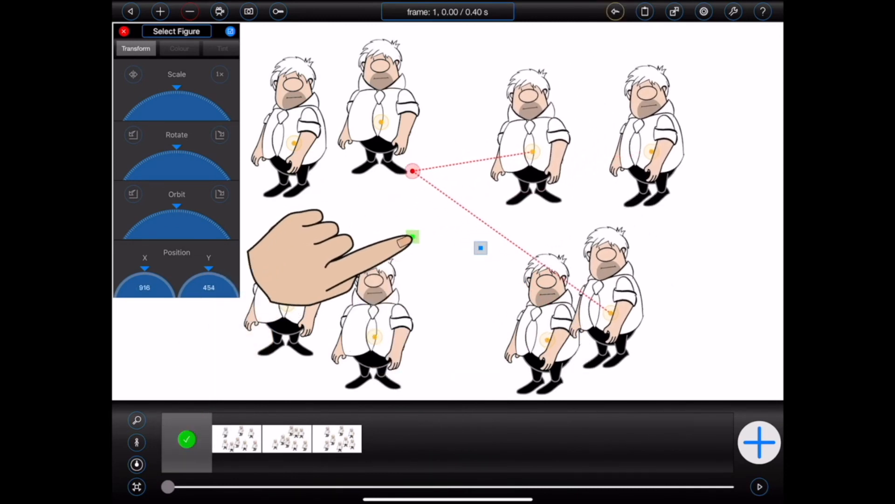